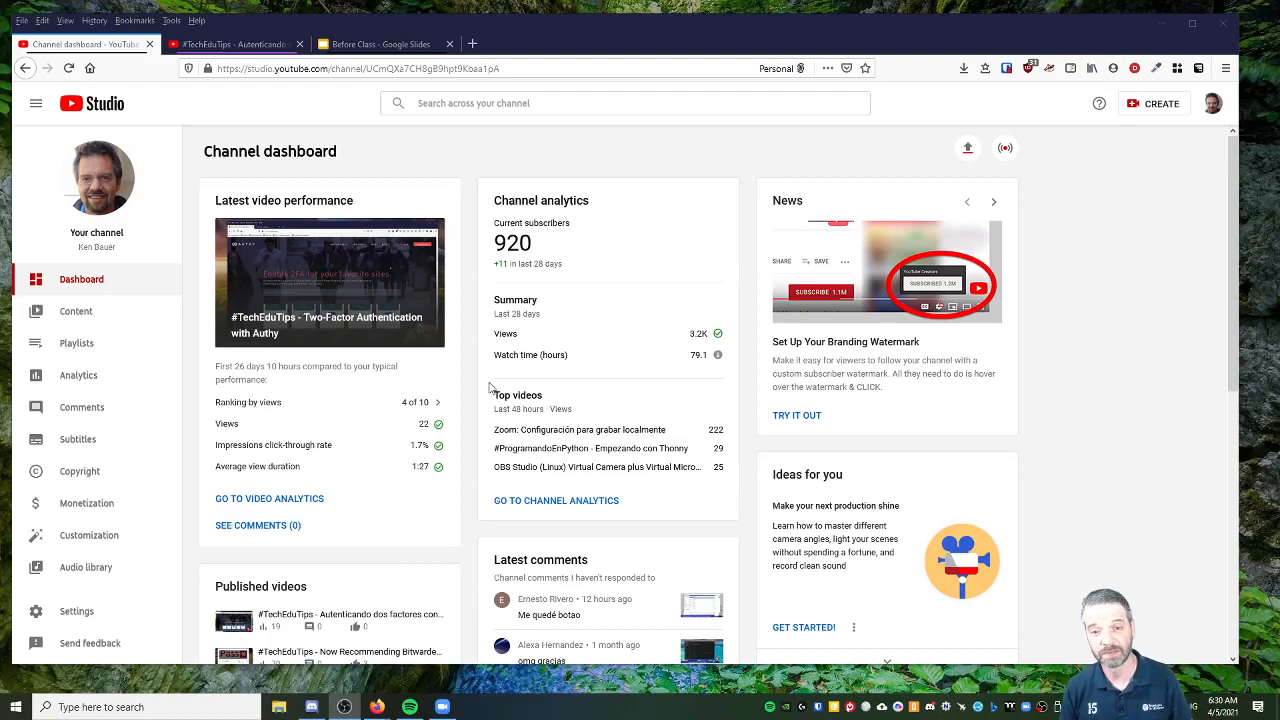
mouse_move(924, 603)
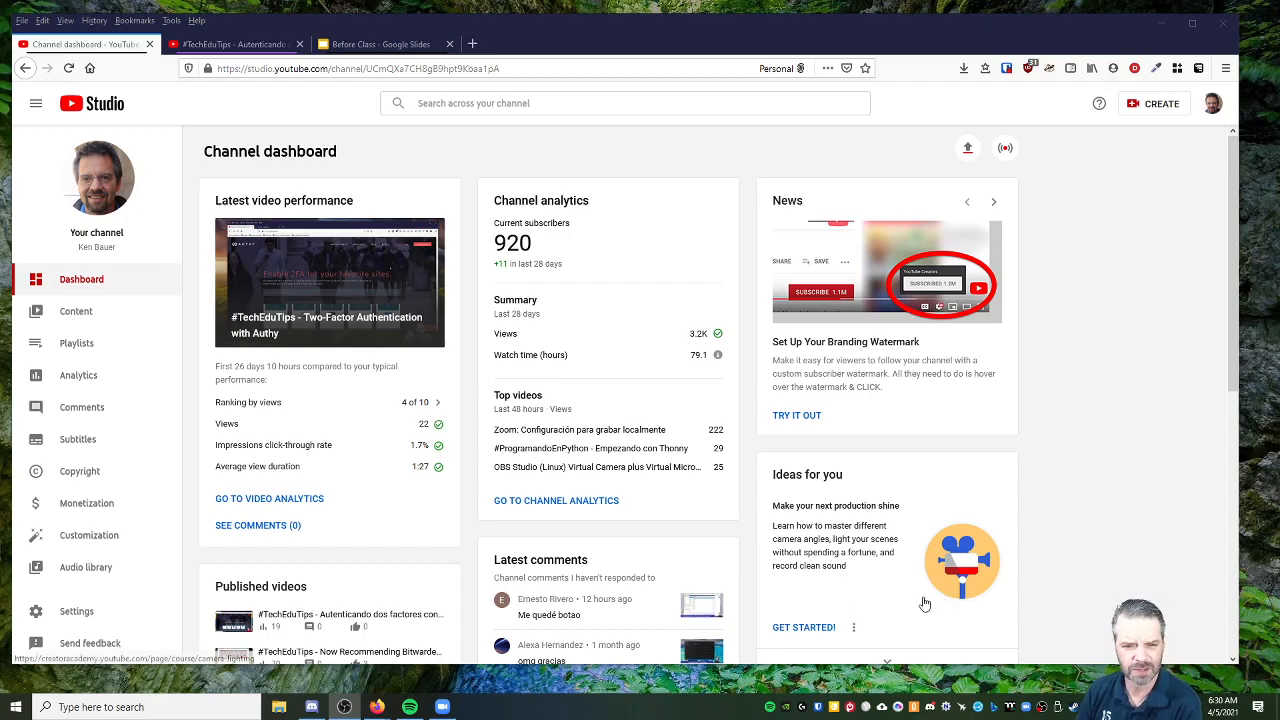
mouse_move(590, 303)
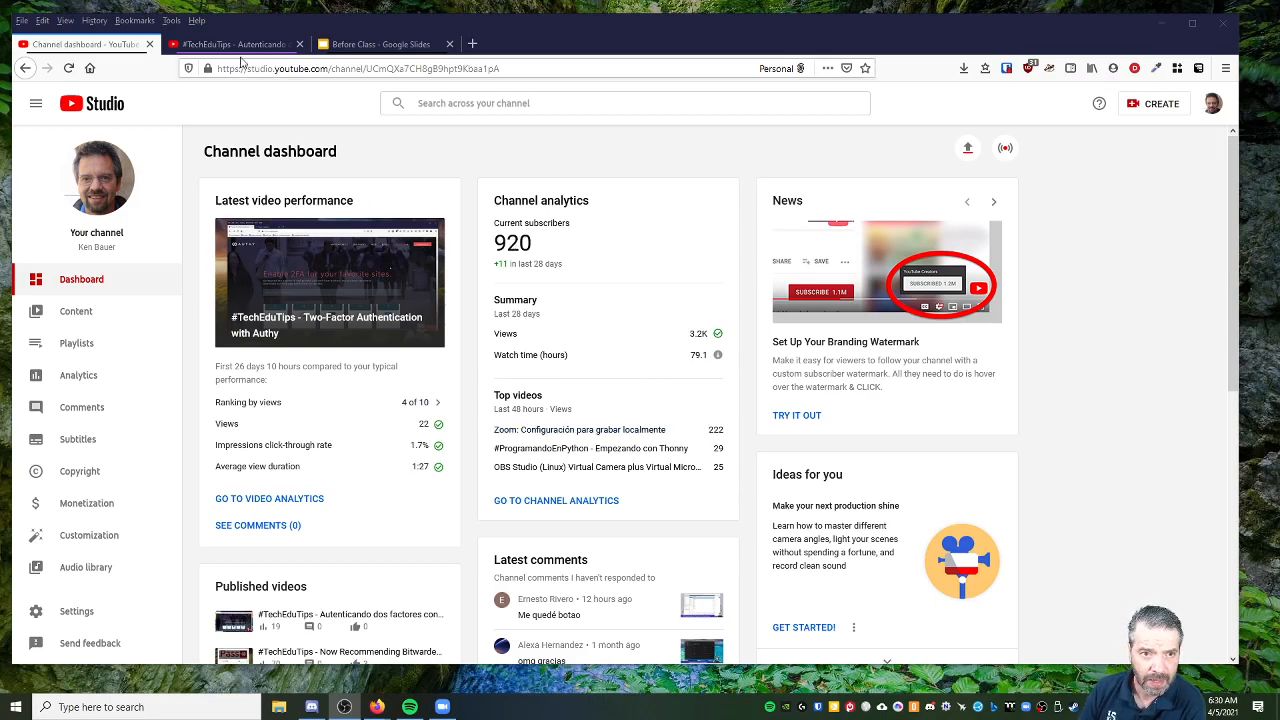
Step: Bring up the Authy two-factor video page and expand its full description with SHOW MORE
left_click(235, 44)
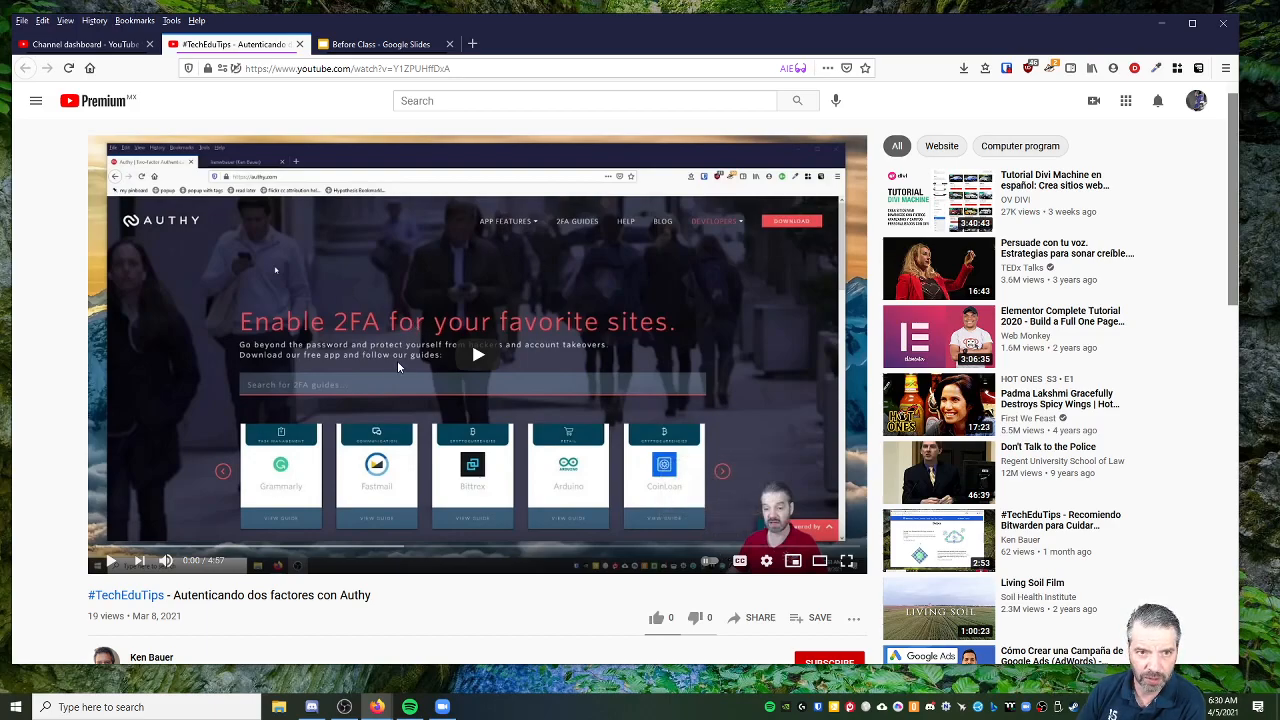
scroll("down", 3)
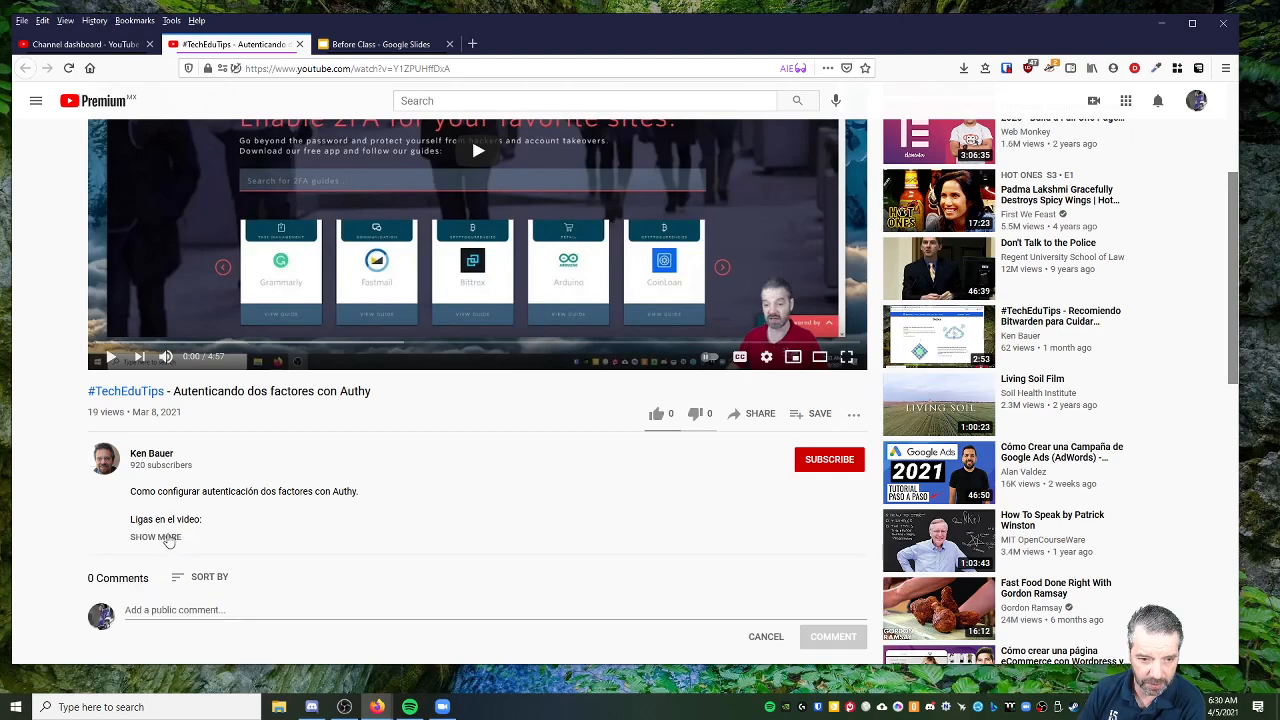
left_click(155, 537)
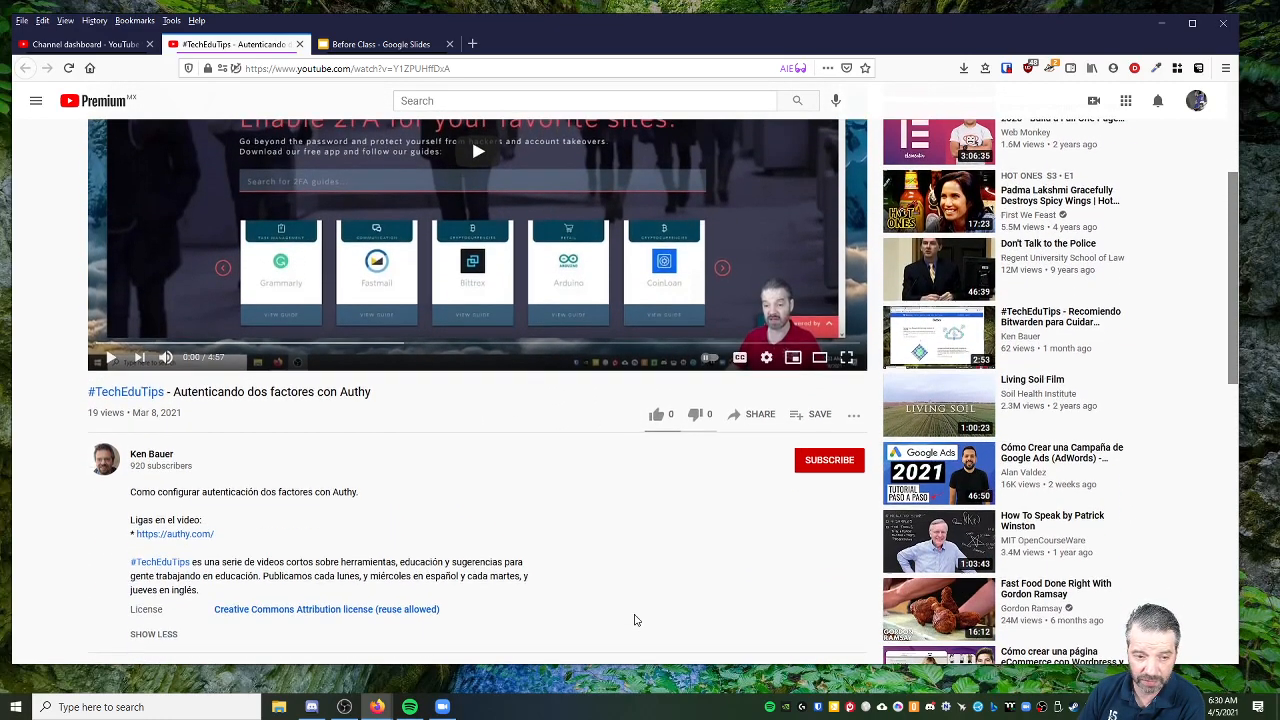
scroll("down", 3)
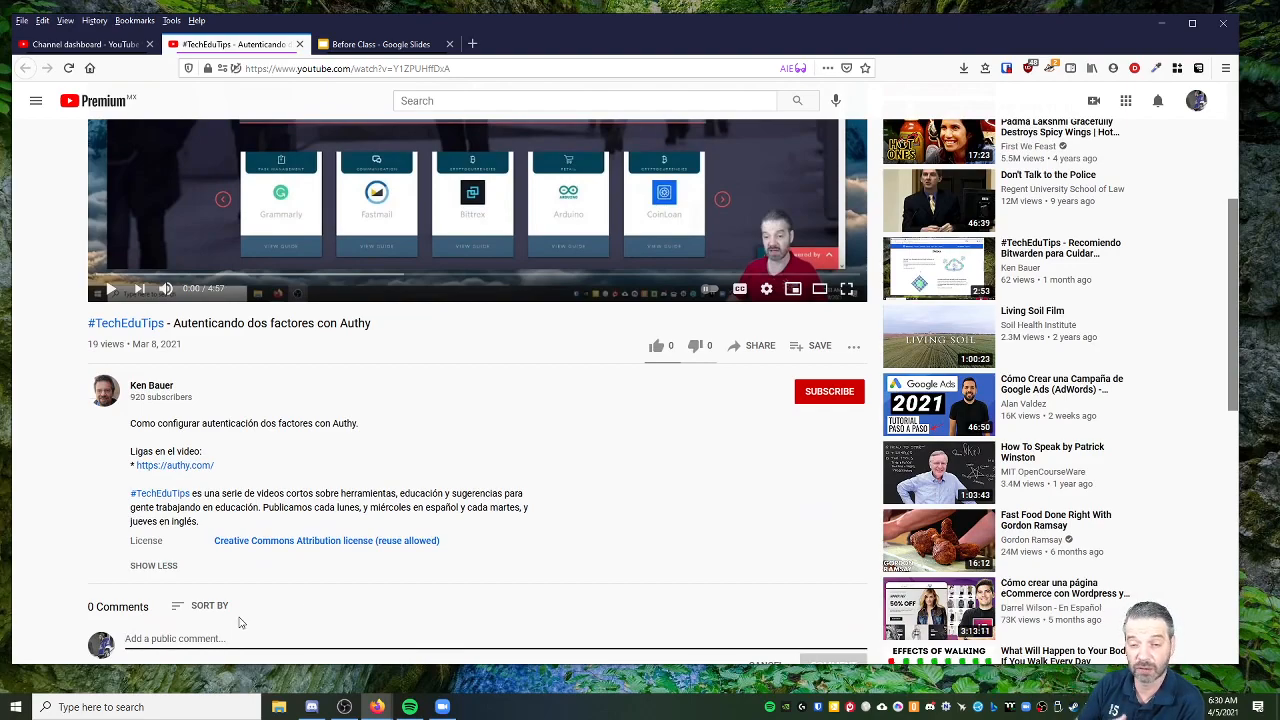
mouse_move(742, 586)
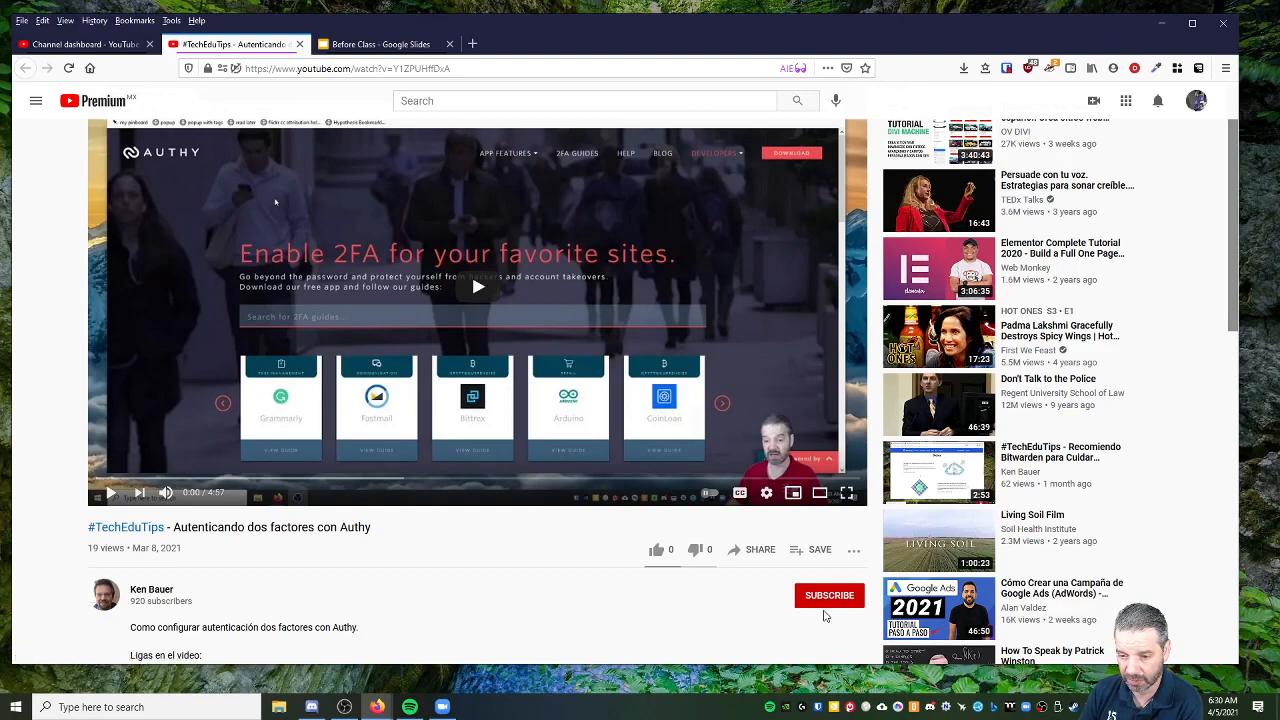
left_click(829, 595)
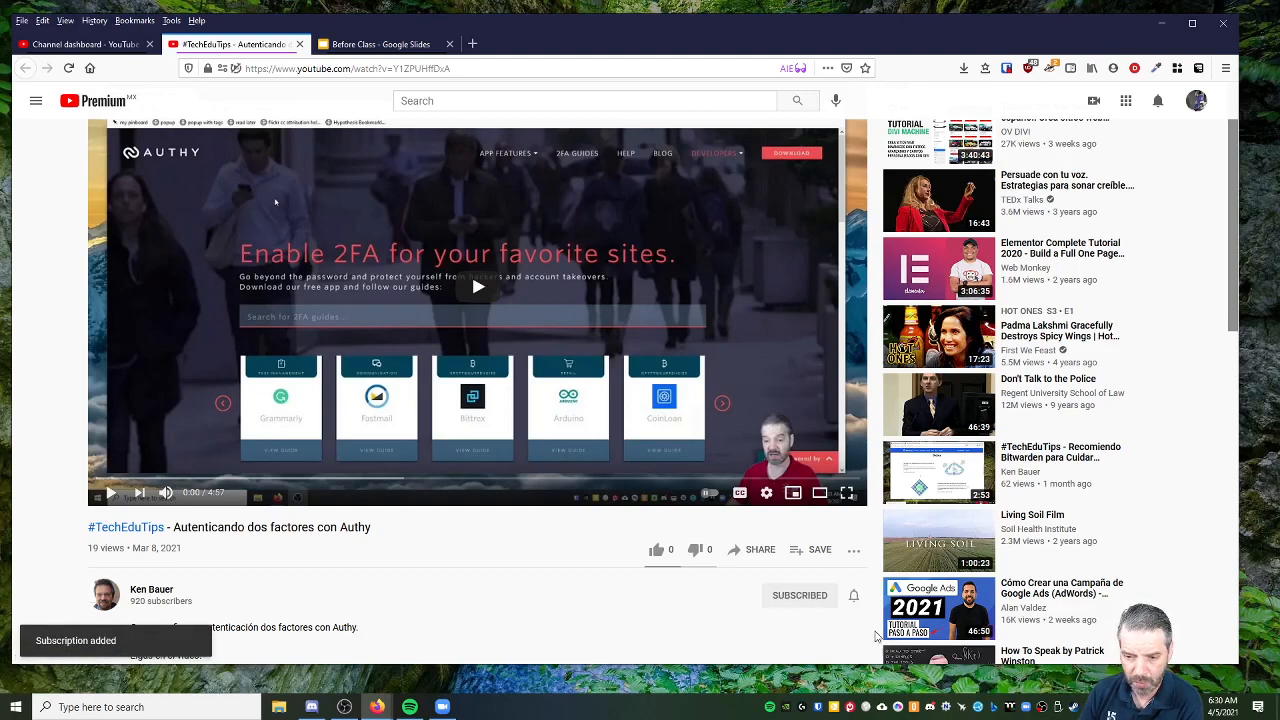
mouse_move(643, 420)
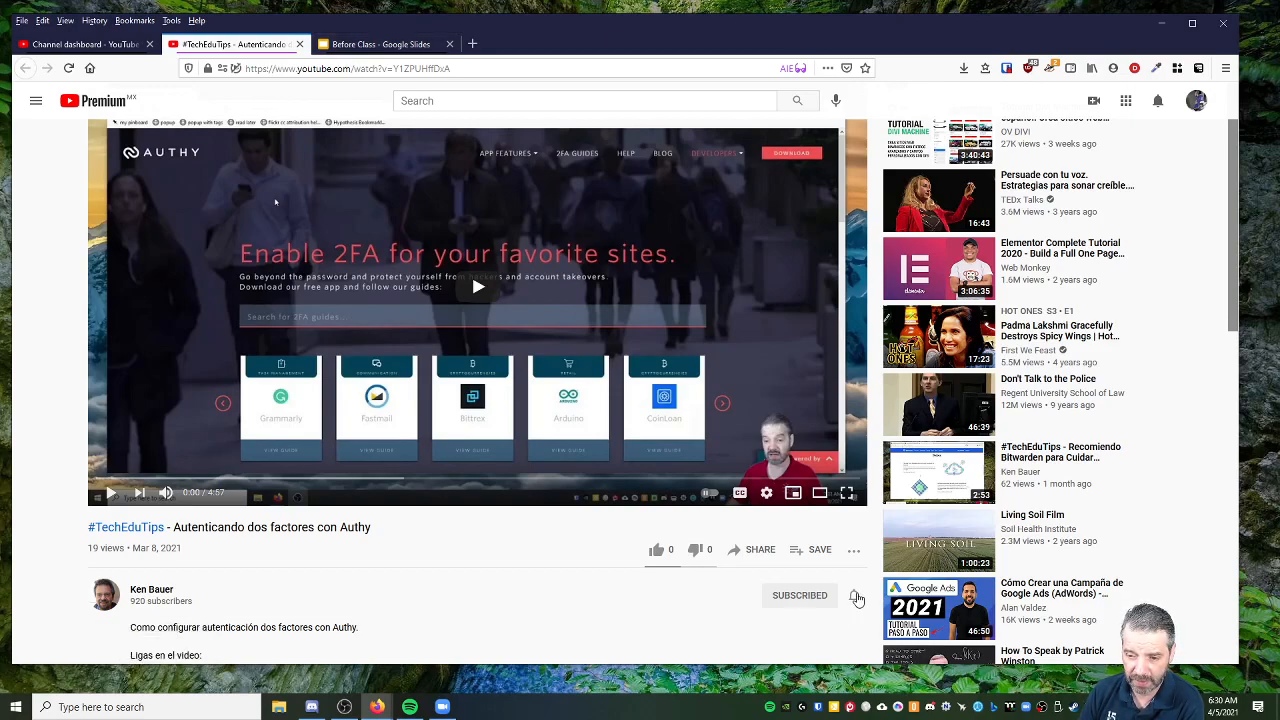
left_click(855, 595)
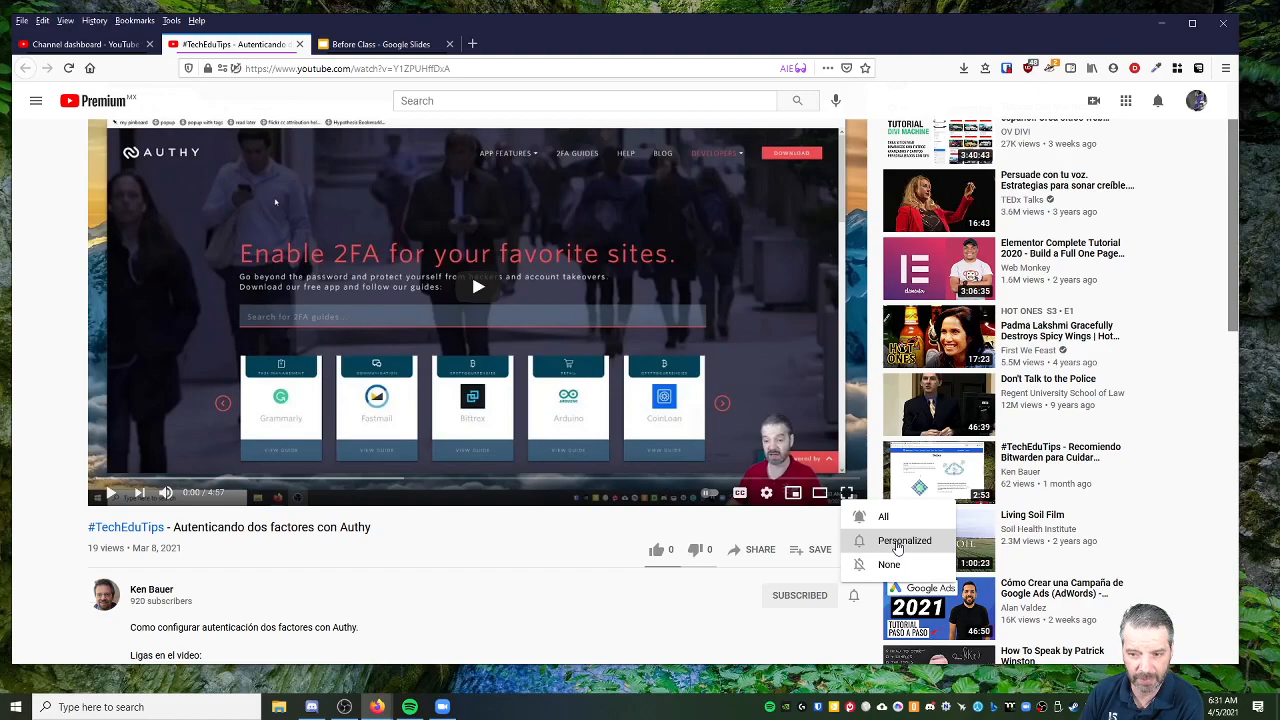
mouse_move(883, 517)
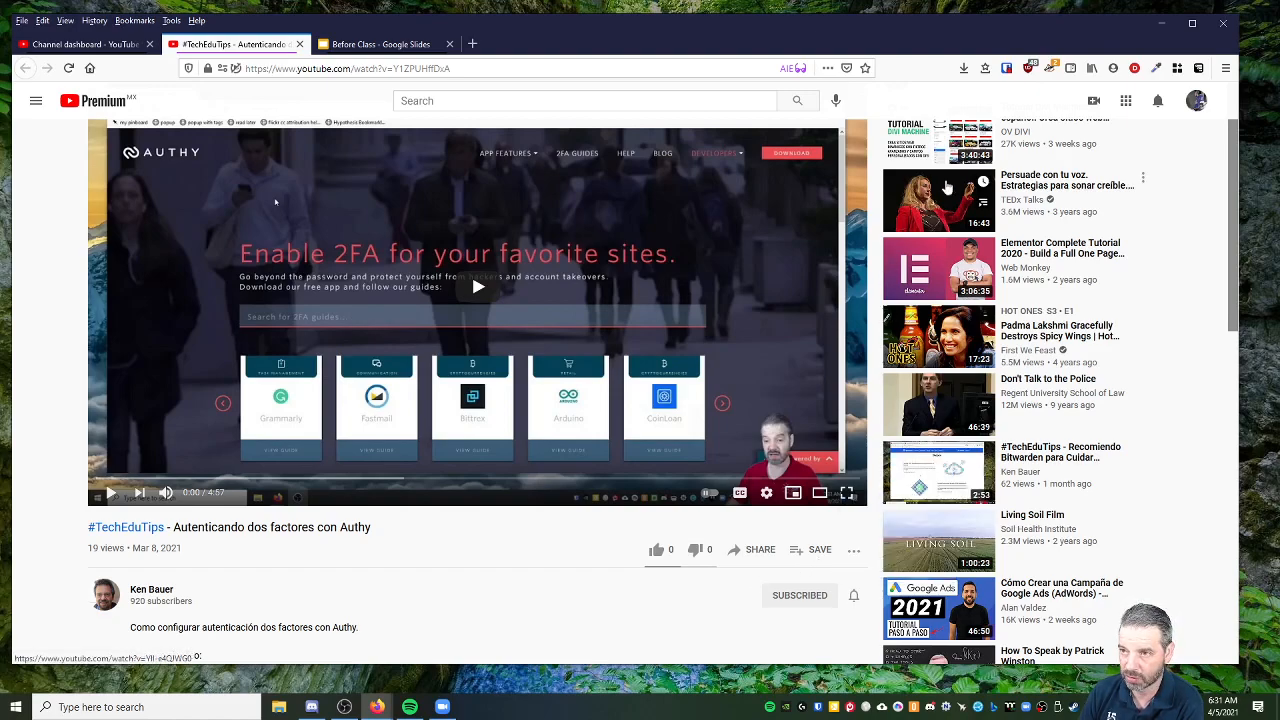
mouse_move(1157, 100)
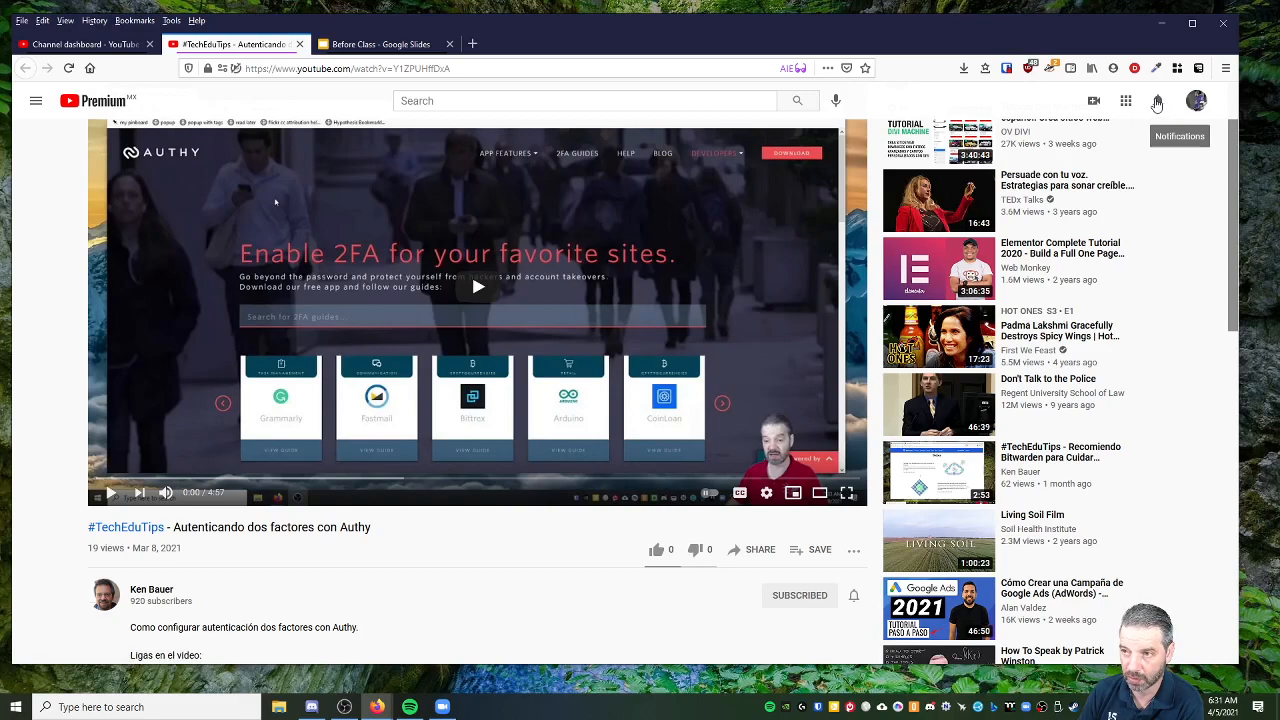
mouse_move(770, 620)
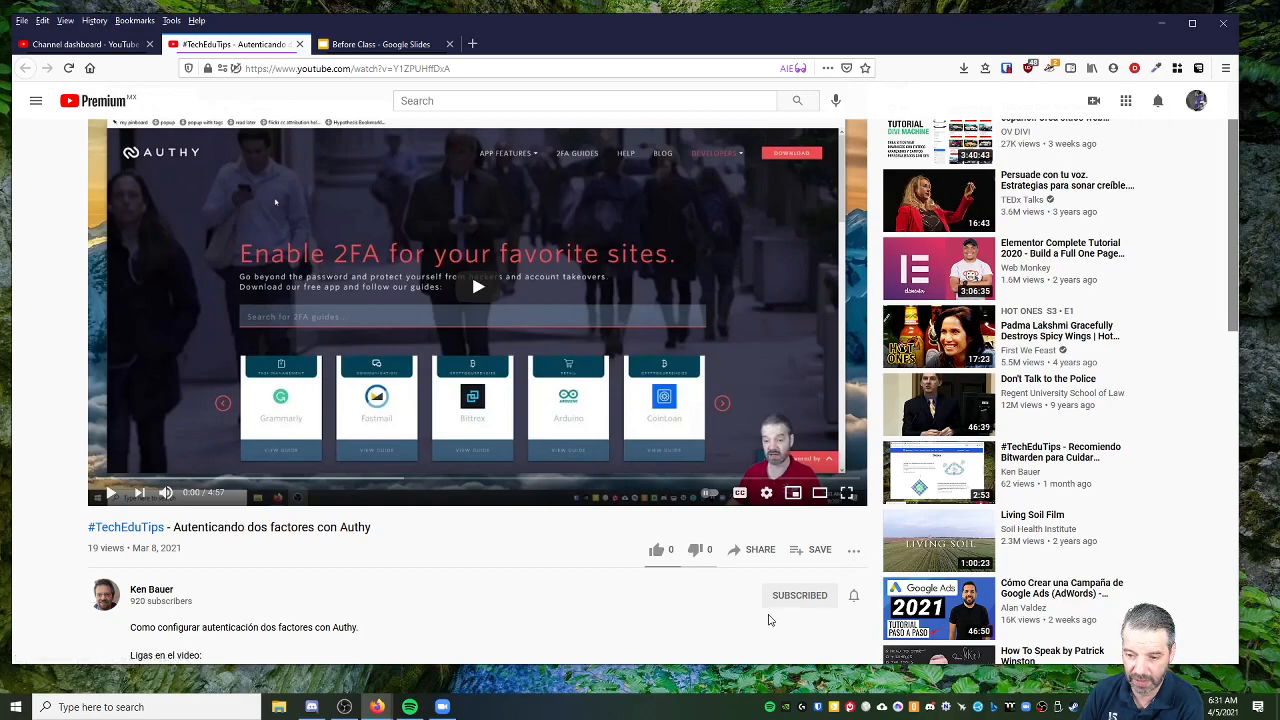
mouse_move(837, 630)
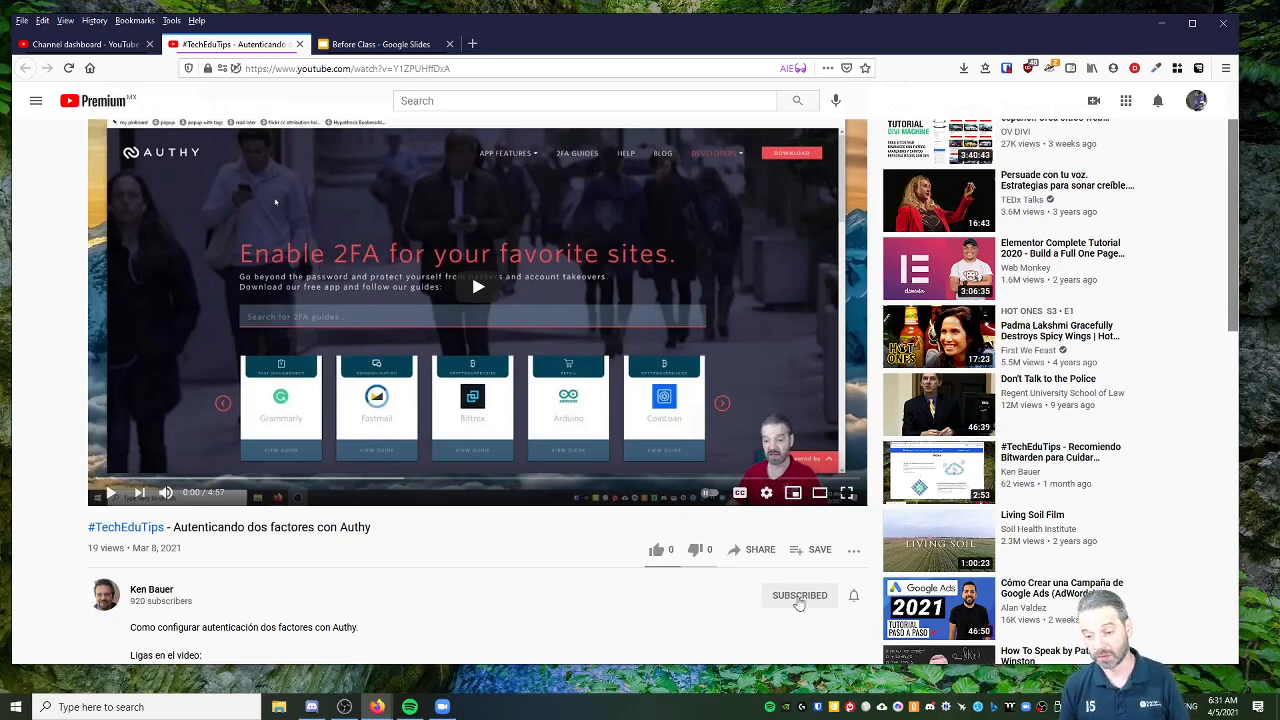
left_click(799, 595)
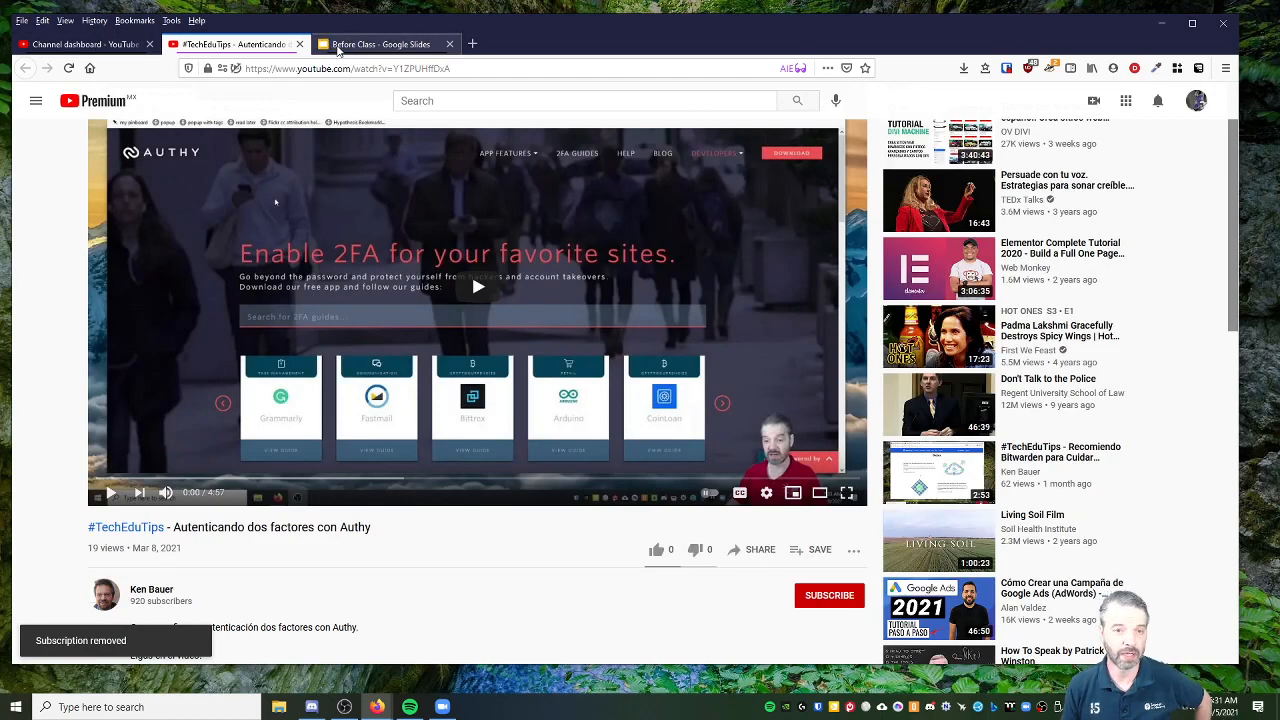
Step: Switch to the Before Class Google Slides deck showing the Welcome to CS100 slide
left_click(380, 44)
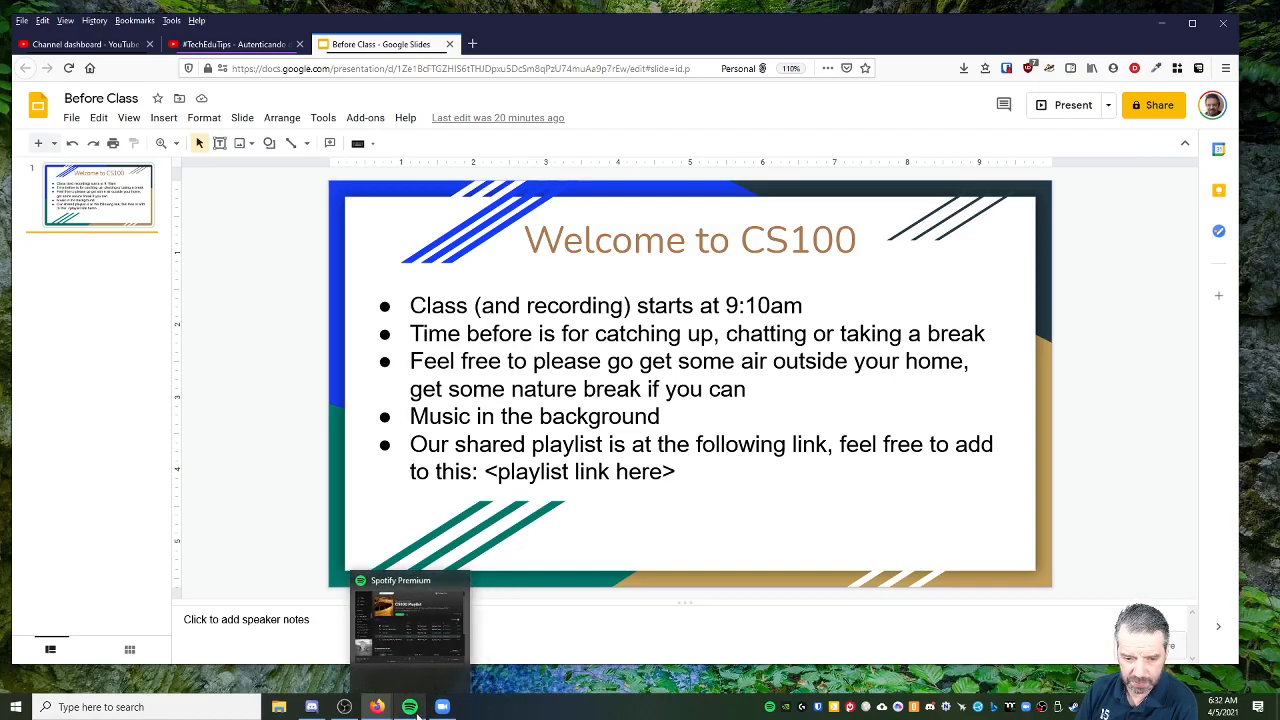
Step: Bring the Spotify CS100 Playlist forward, then the Zoom meeting window
left_click(410, 707)
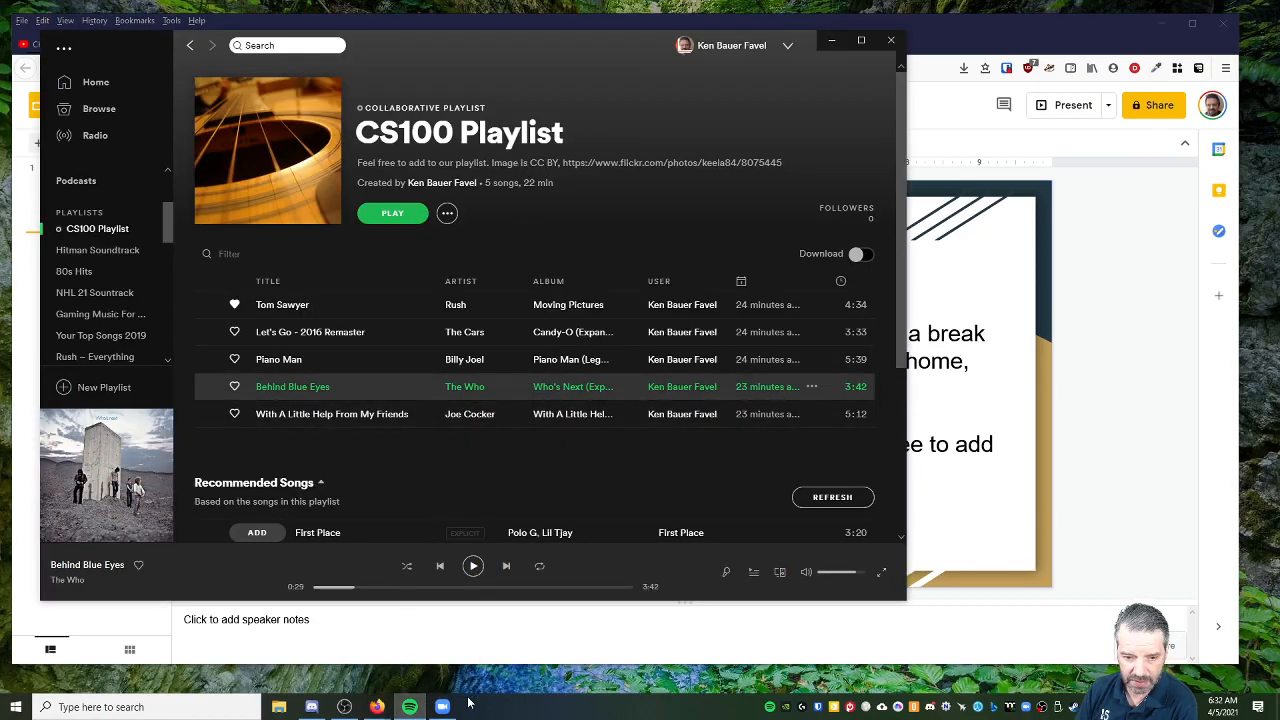
left_click(442, 707)
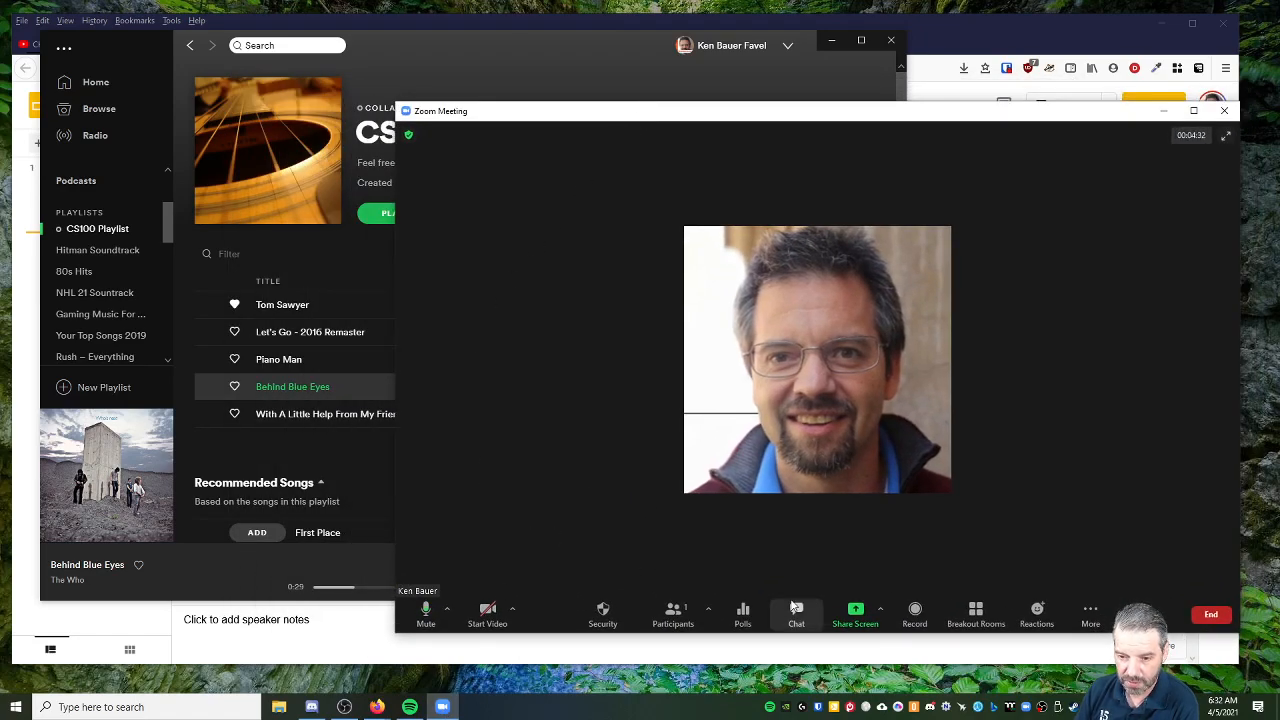
left_click(855, 612)
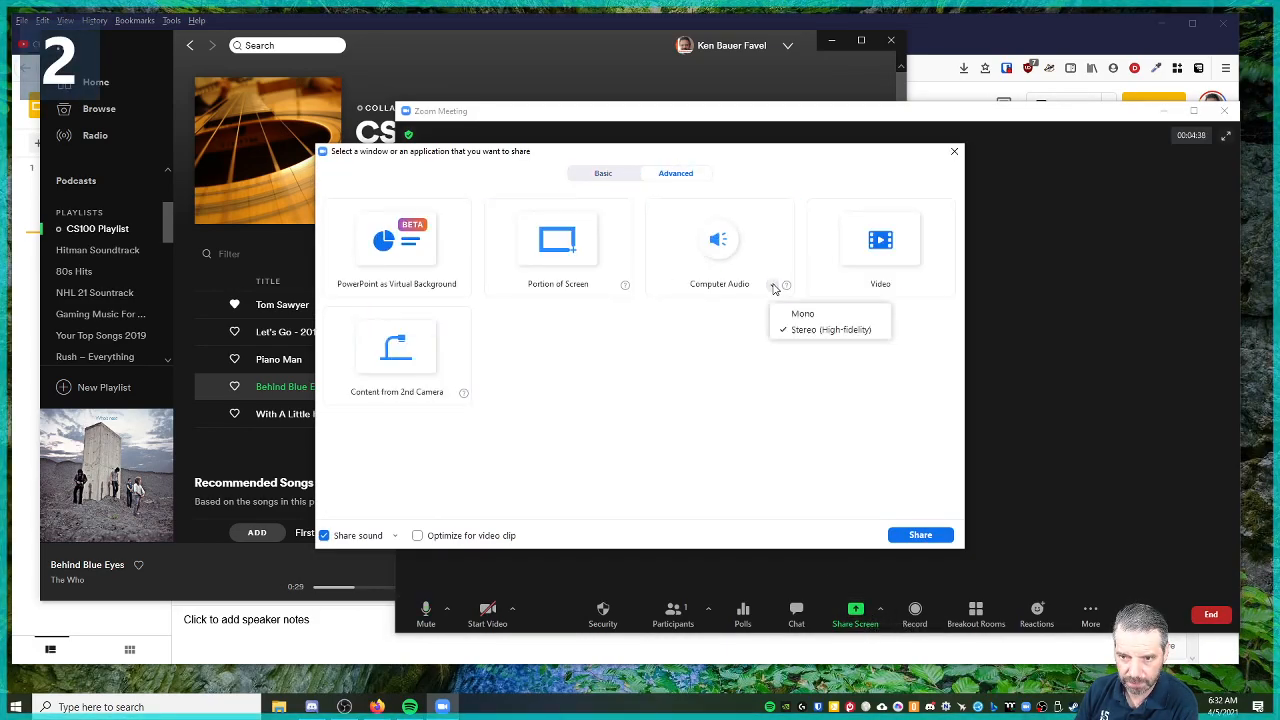
left_click(719, 248)
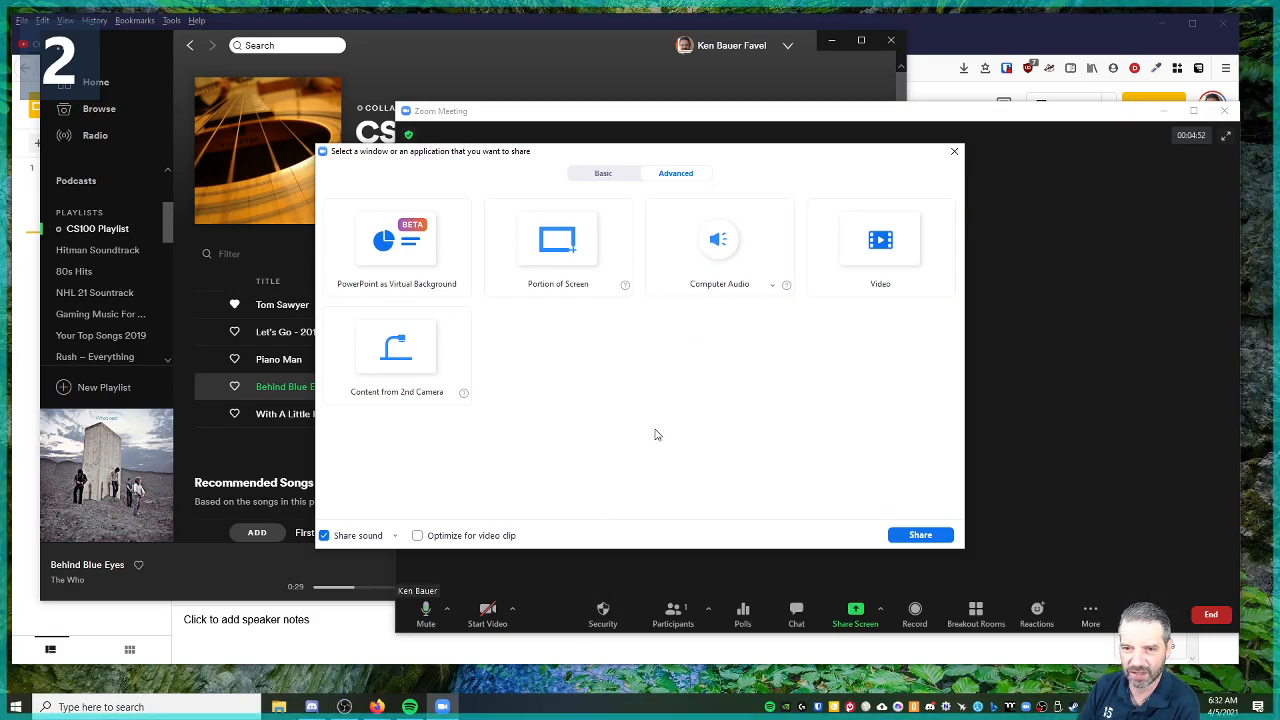
mouse_move(713, 353)
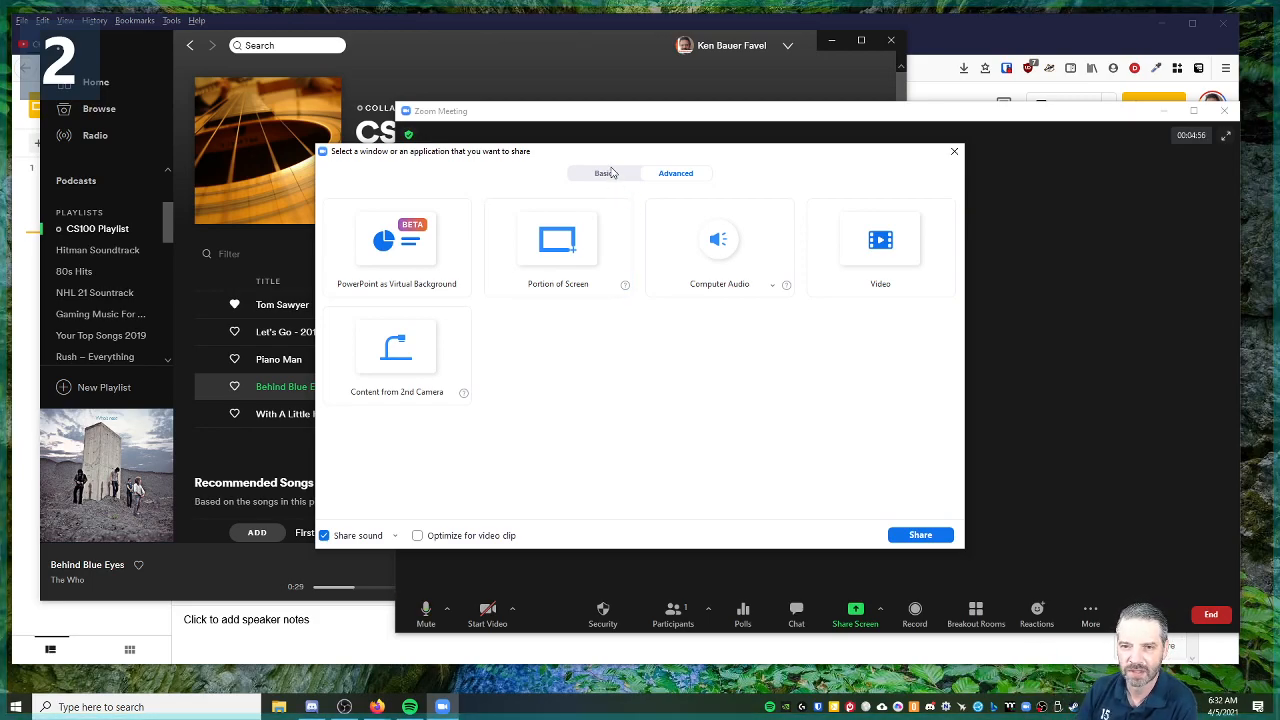
left_click(603, 173)
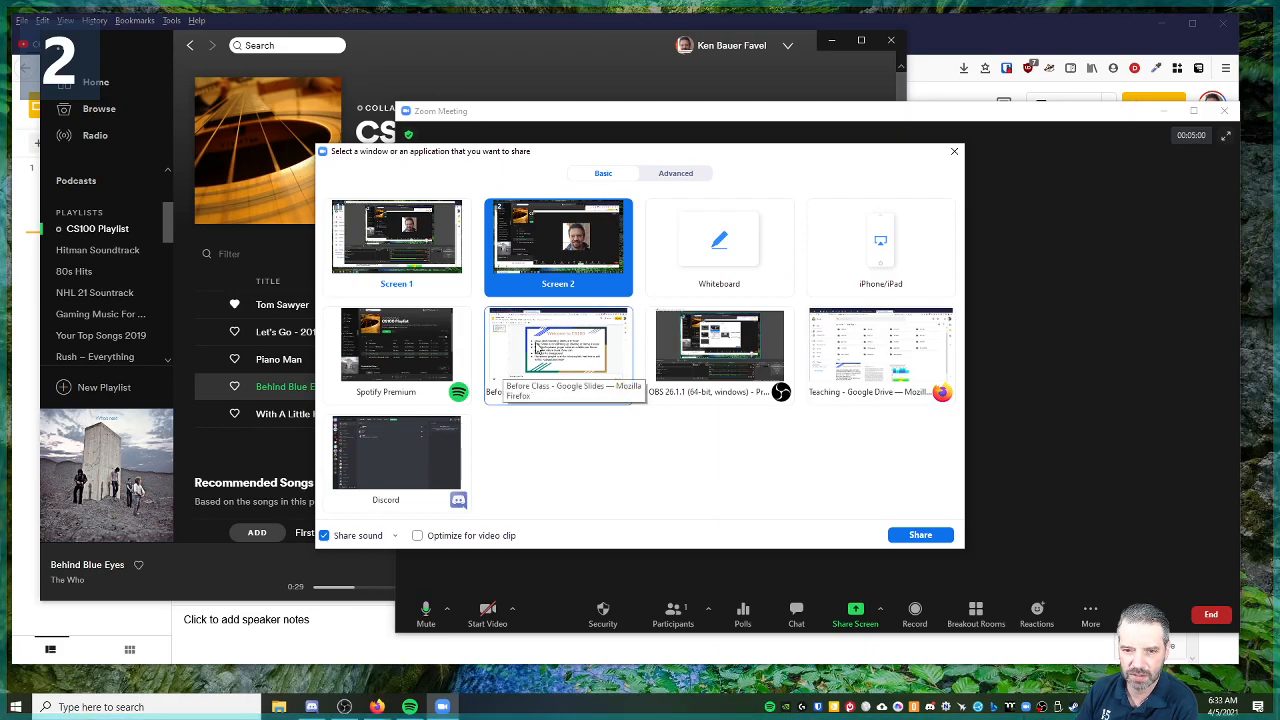
left_click(918, 534)
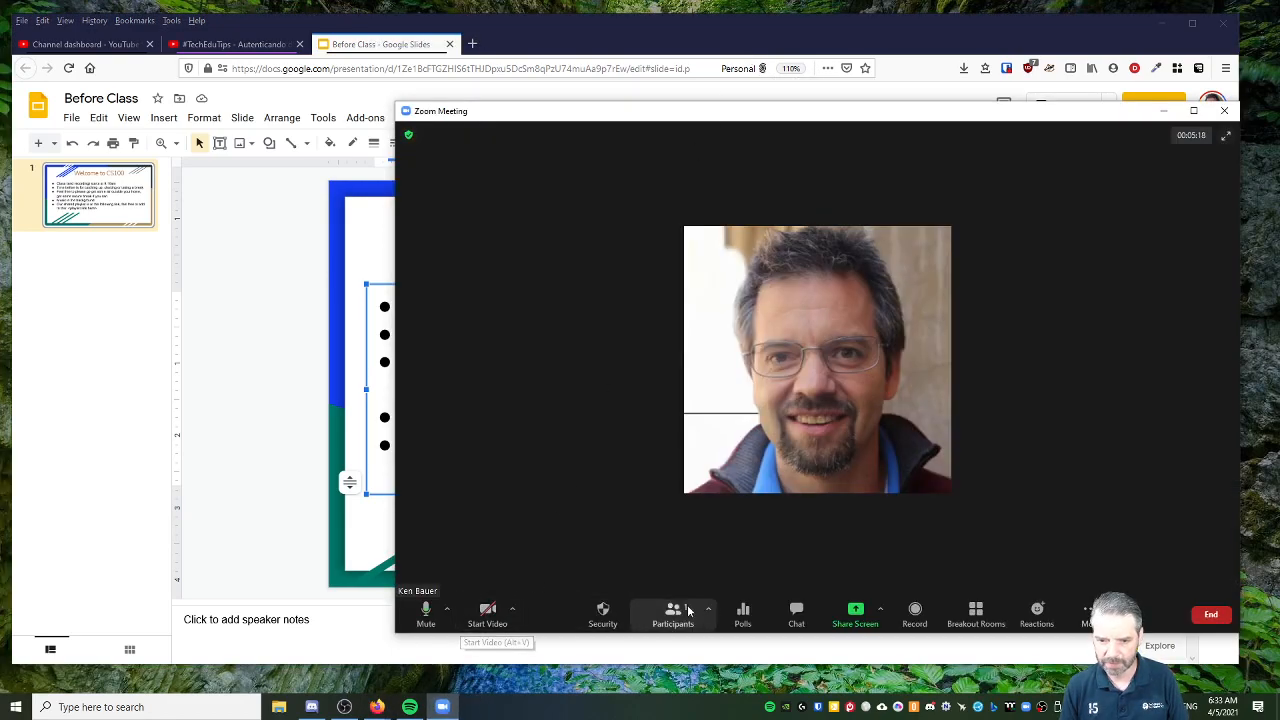
Step: Share the Spotify Premium window with sound from Zoom's Share Screen choices
left_click(855, 614)
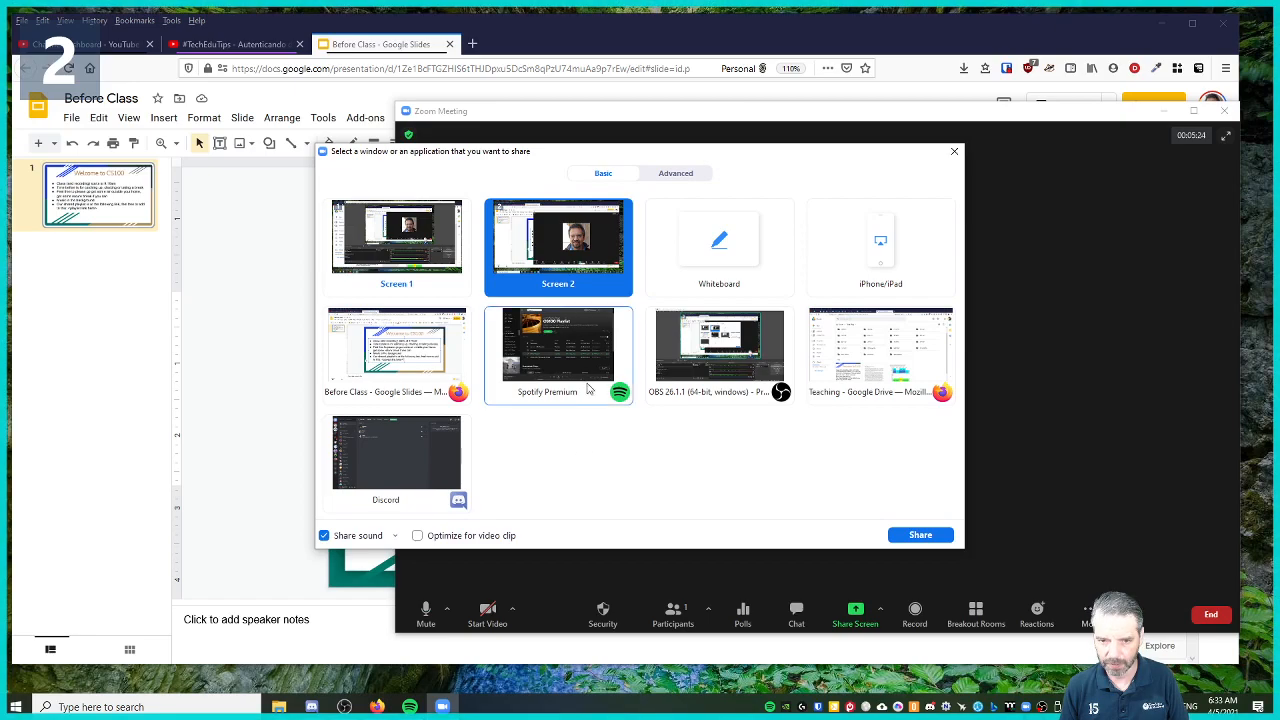
left_click(919, 534)
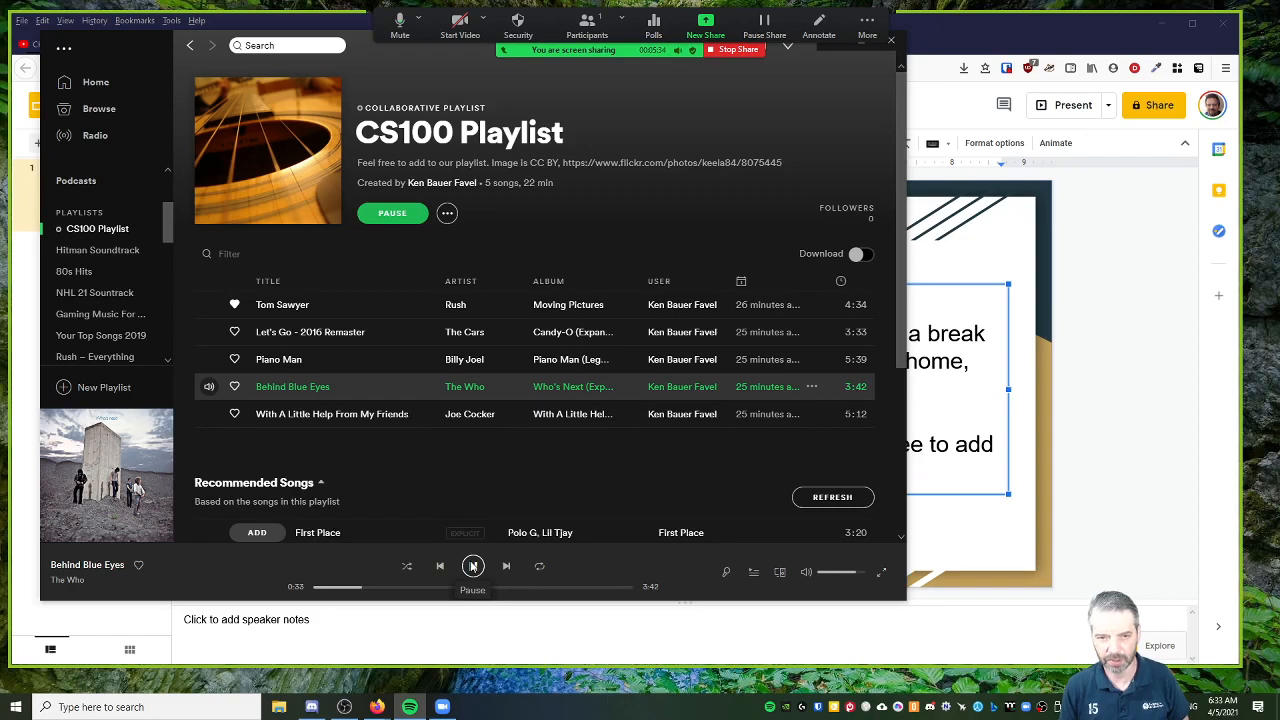
Step: Pause "Behind Blue Eyes" in Spotify at 0:34
left_click(472, 566)
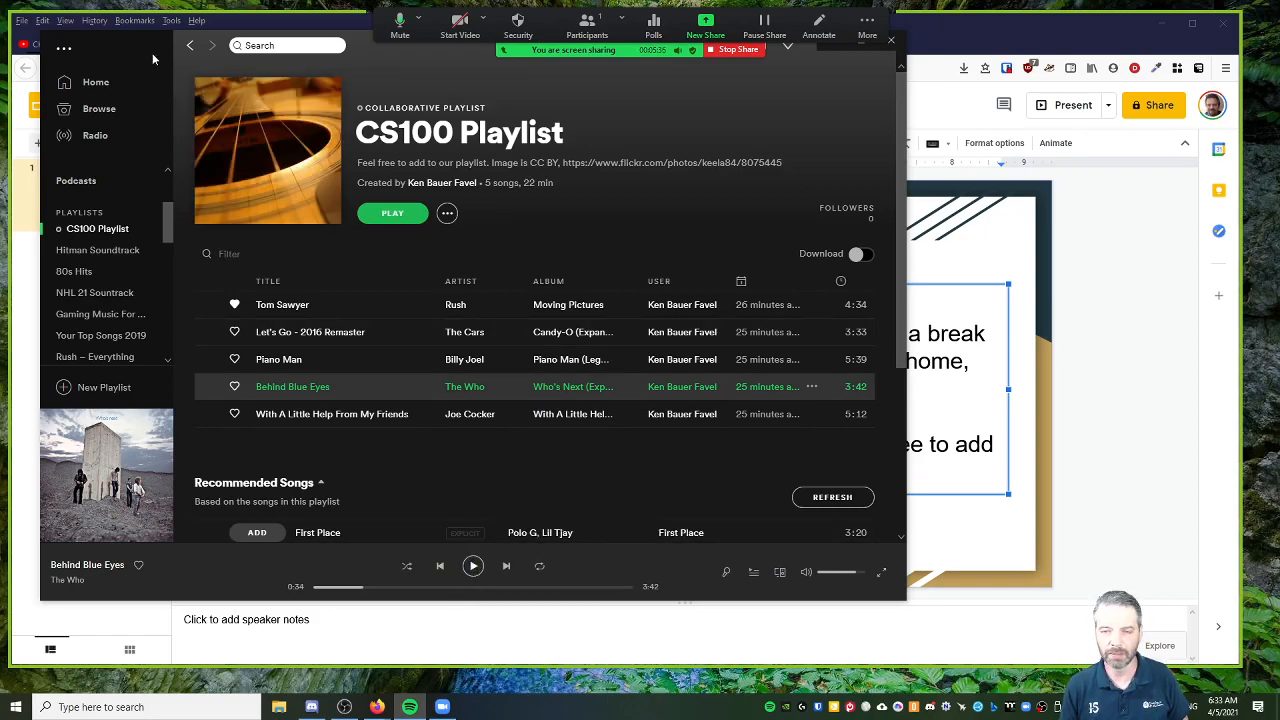
mouse_move(555, 196)
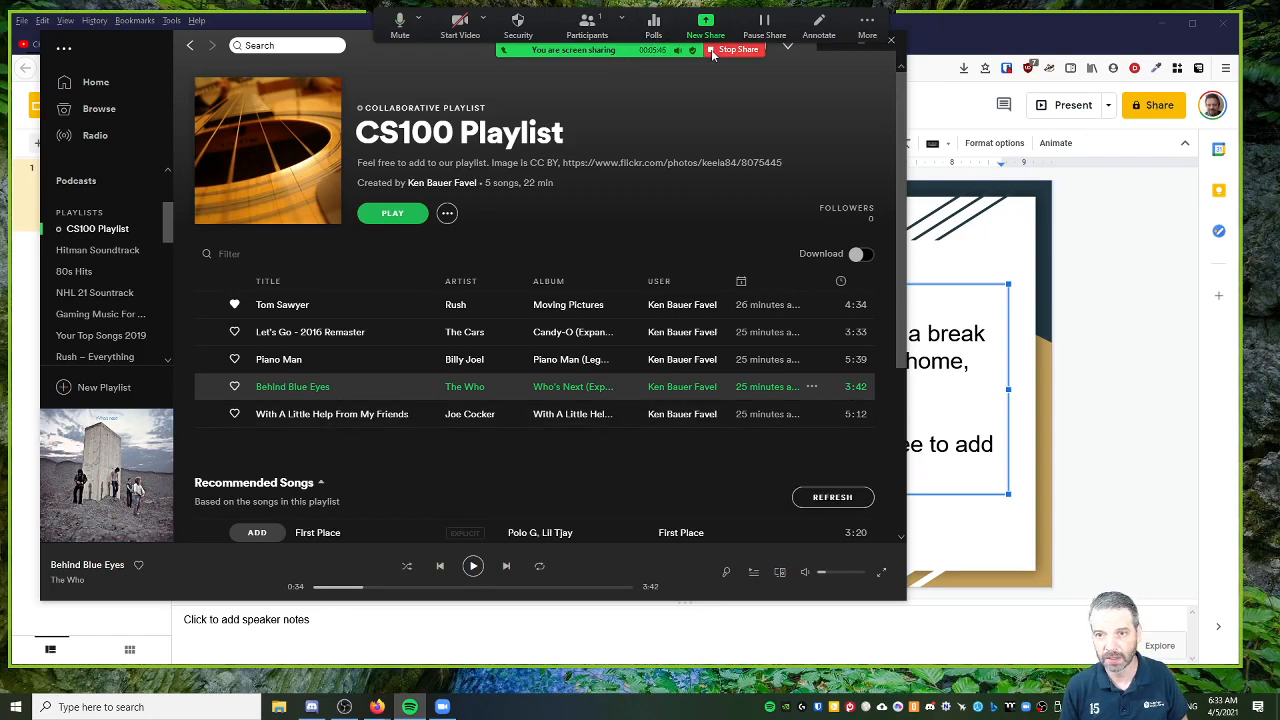
mouse_move(738, 49)
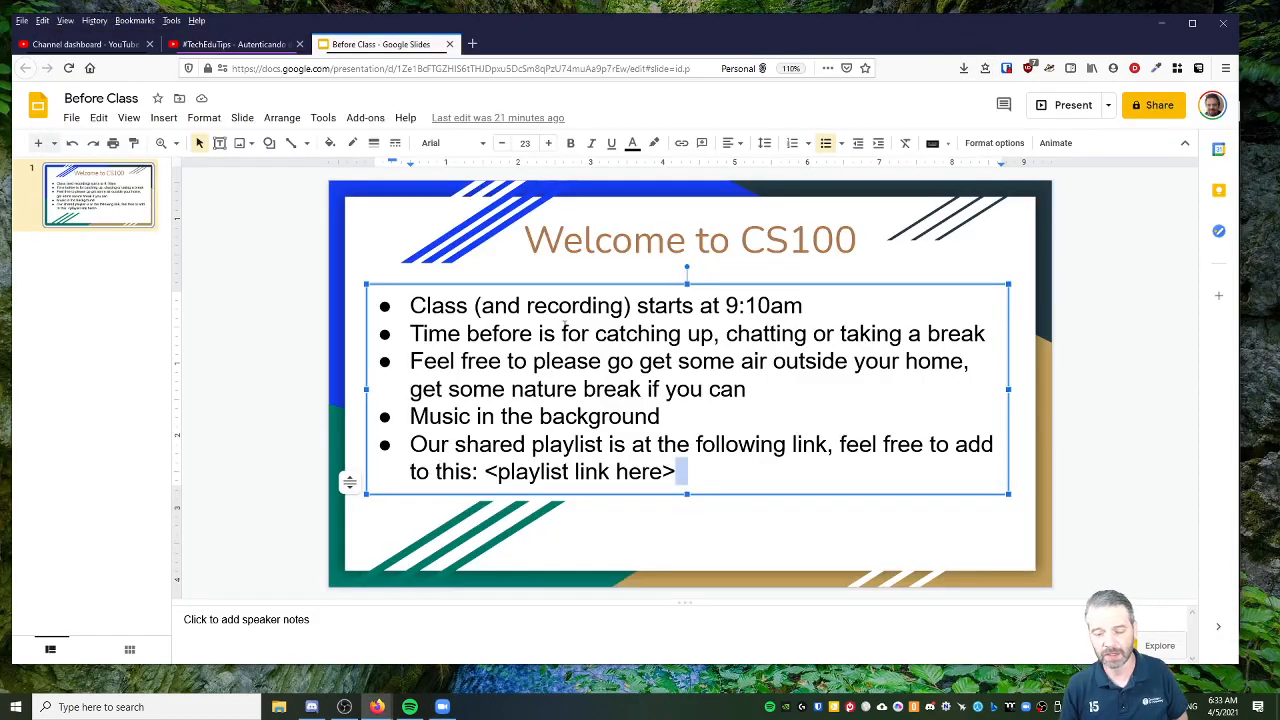
mouse_move(865, 567)
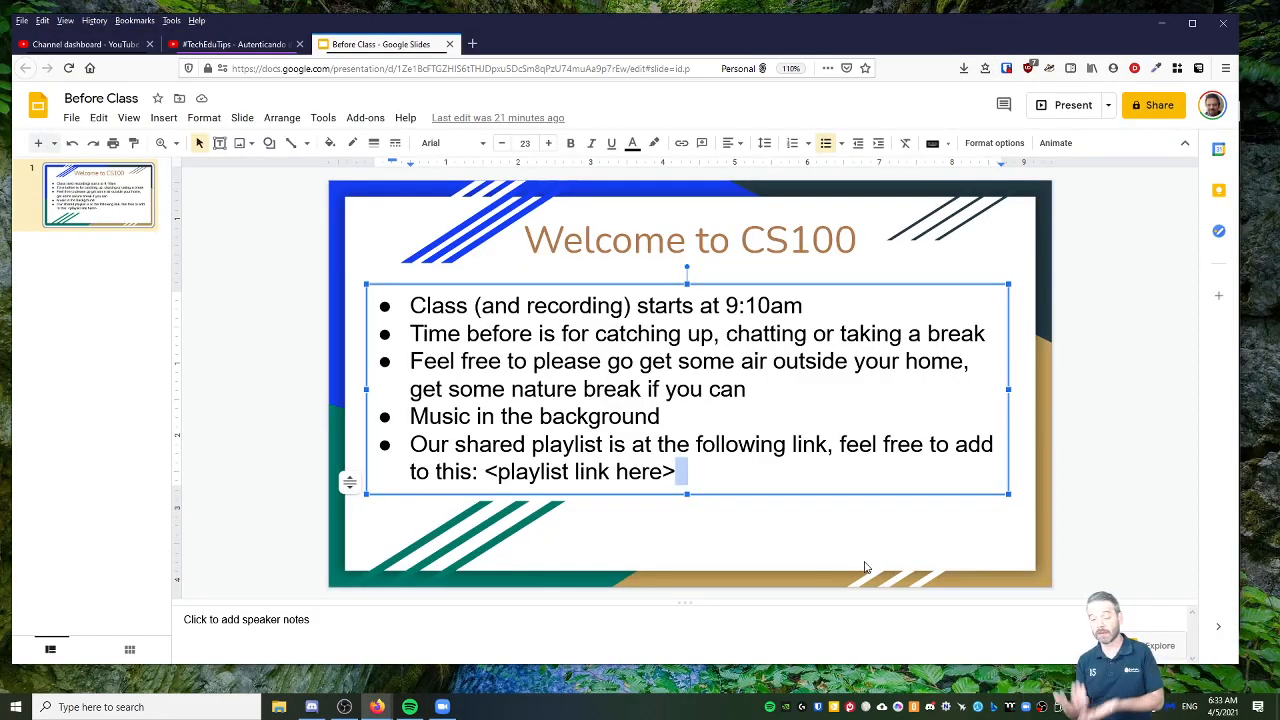